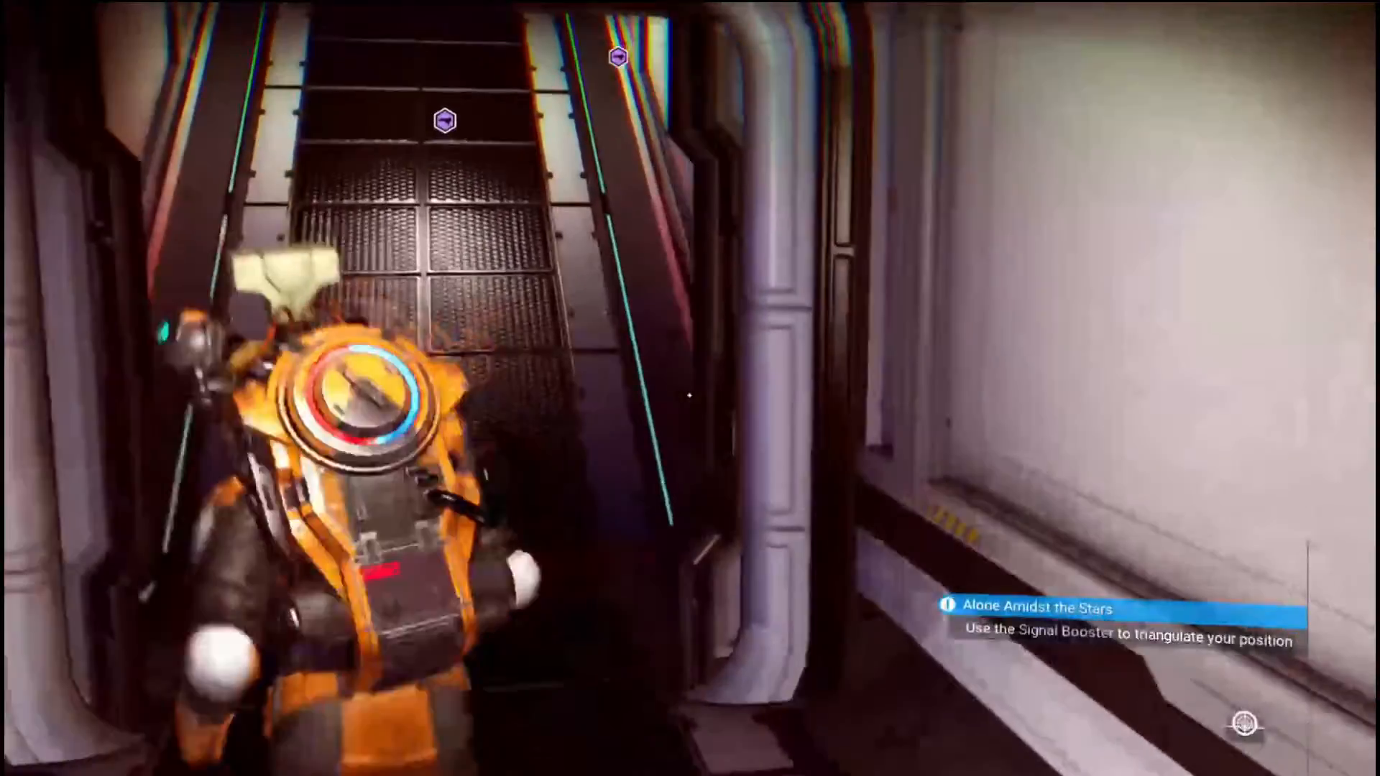
# Walk the character up the station stairs into the upper corridor.
pyautogui.press('w')
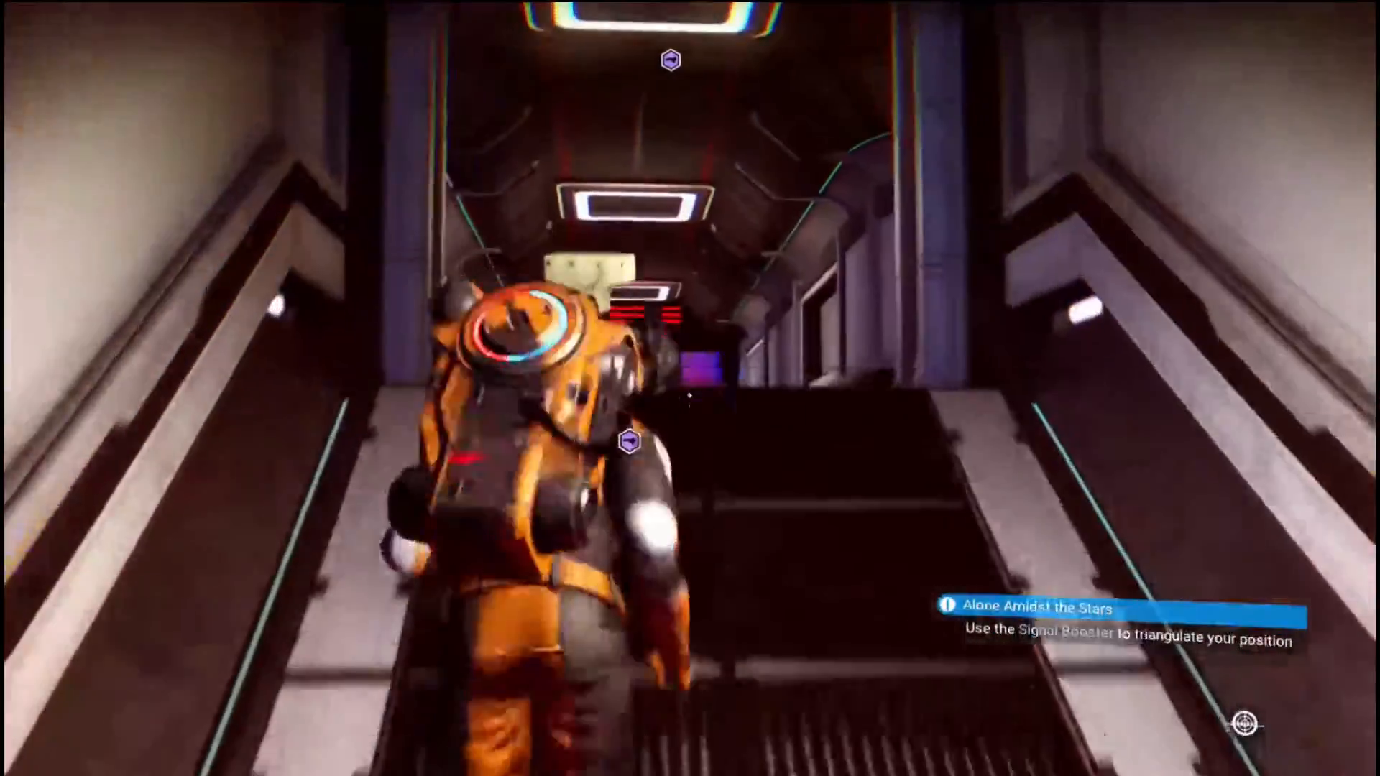
pyautogui.press('w')
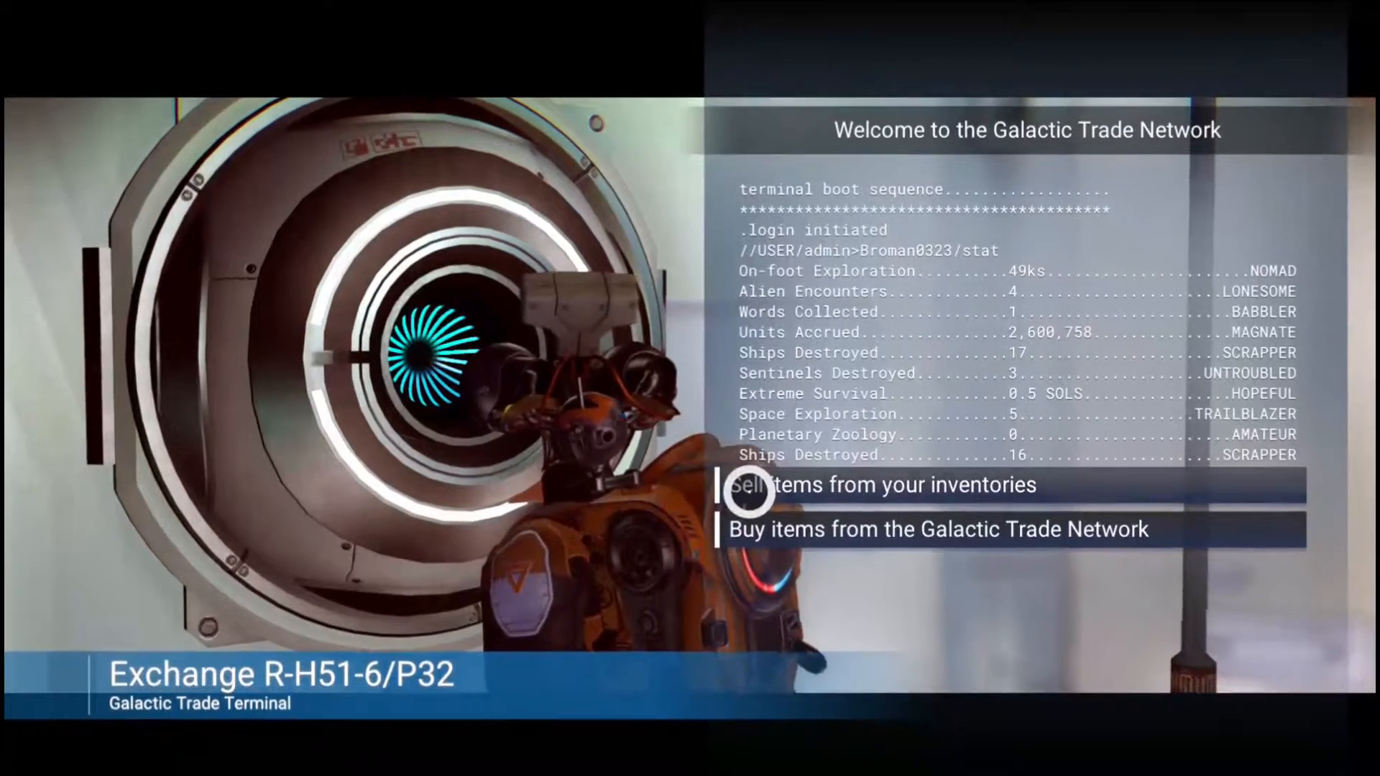
# Choose to sell from inventories and switch to the starship inventory holding Tritium, Gold and Oxygen.
pyautogui.click(885, 485)
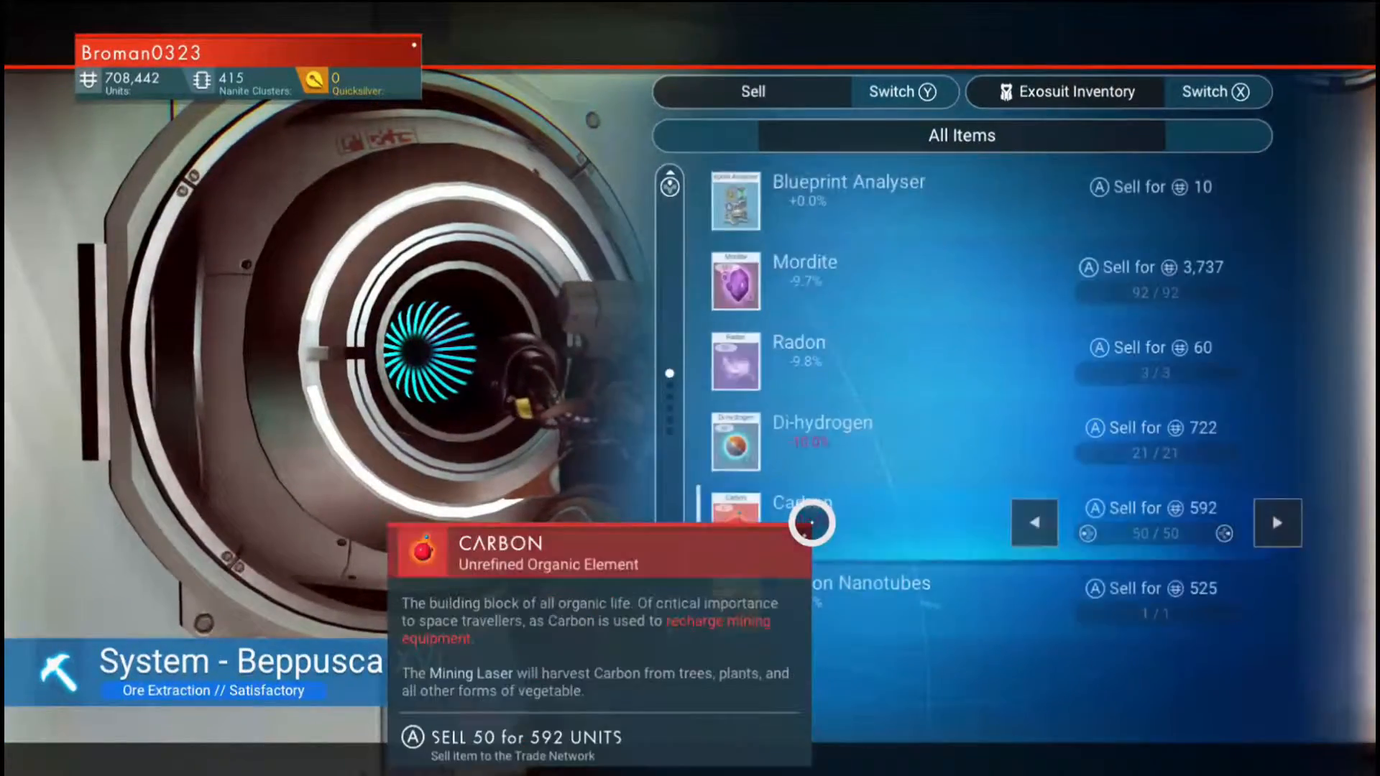
pyautogui.click(1218, 92)
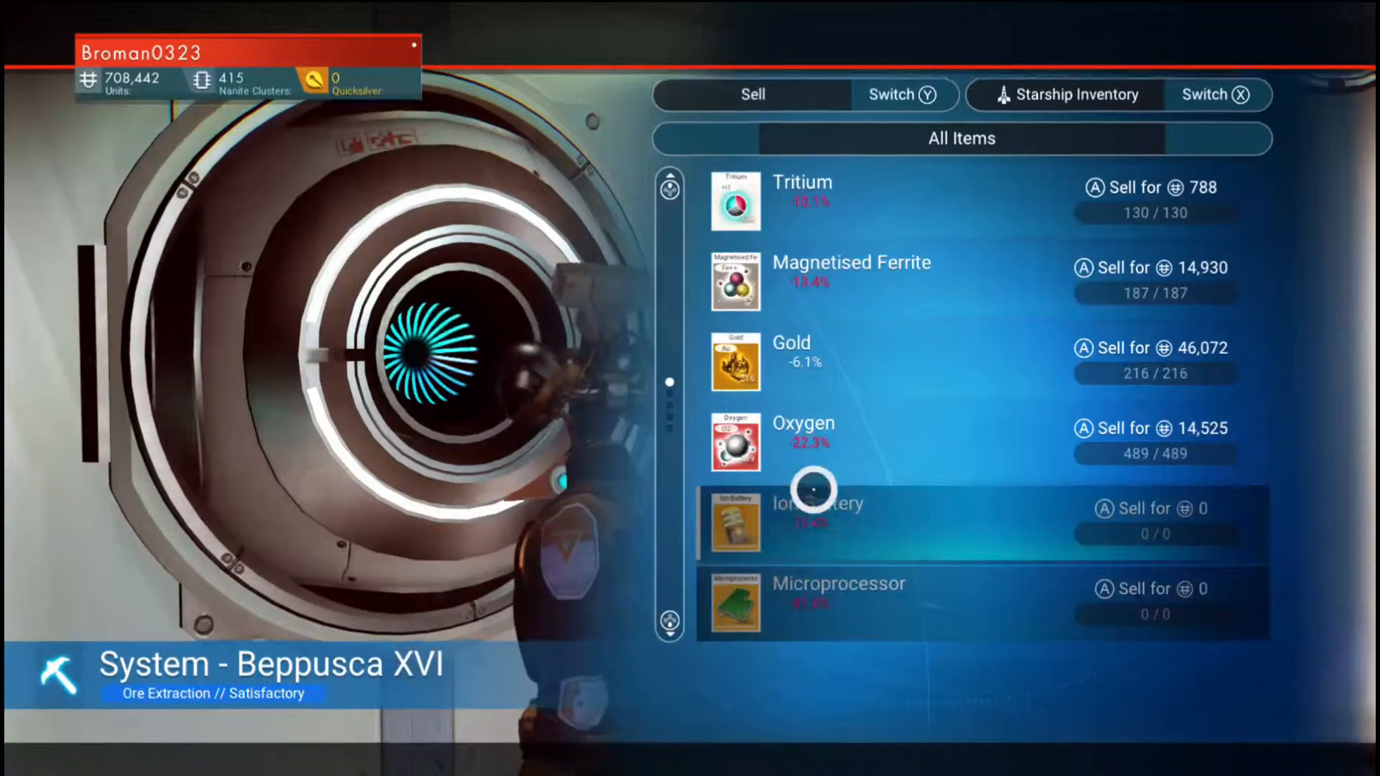